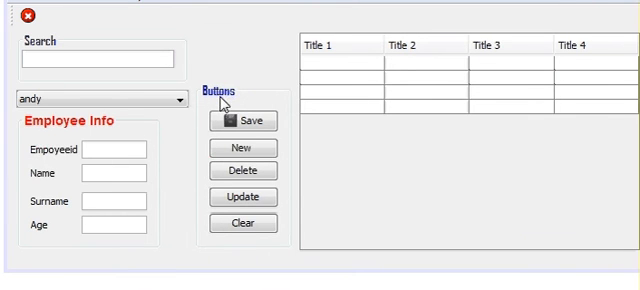
pyautogui.moveTo(225, 82)
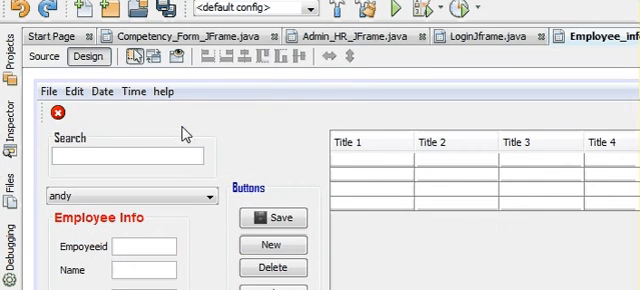
# Step: Add a File menu item labelled 'Exit' with the Ctrl+E shortcut, below Close
pyautogui.click(44, 92)
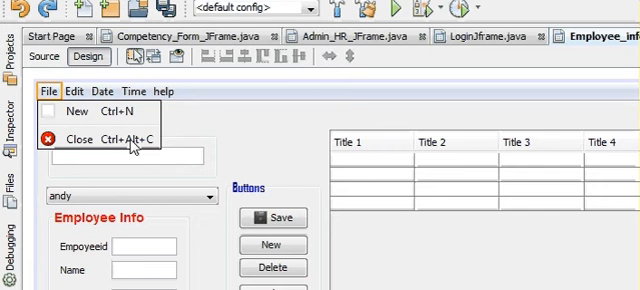
pyautogui.moveTo(120, 143)
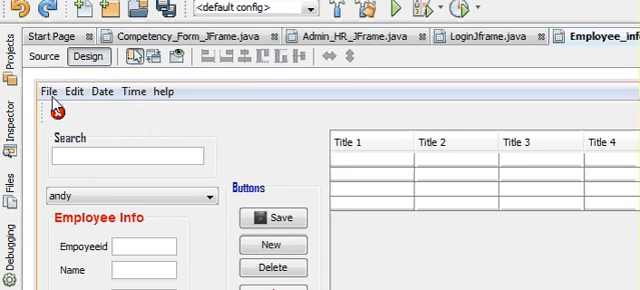
pyautogui.click(46, 91)
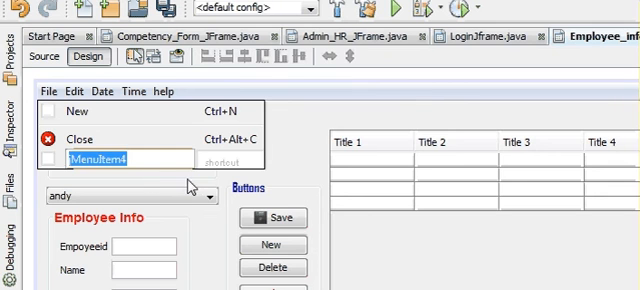
pyautogui.write('E')
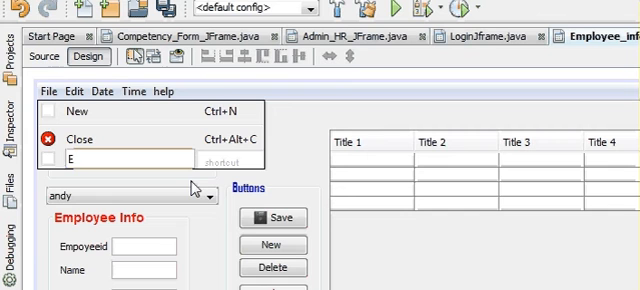
pyautogui.write('xit')
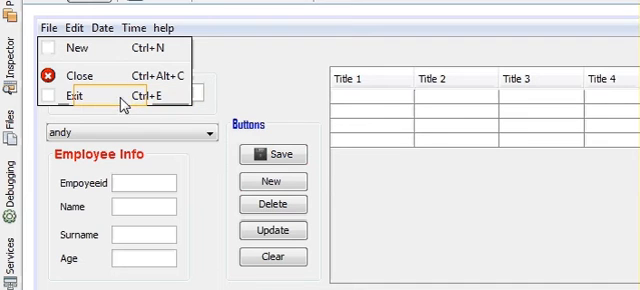
pyautogui.moveTo(125, 107)
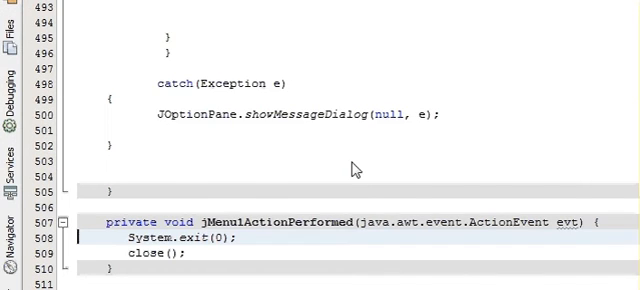
# Step: Generate the jMenuItem4ActionPerformed handler for the Exit item from the design view
pyautogui.scroll(-3)
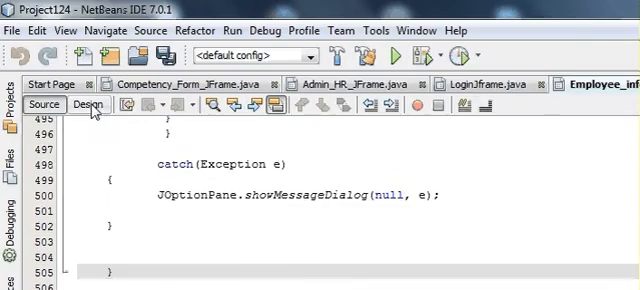
pyautogui.click(81, 104)
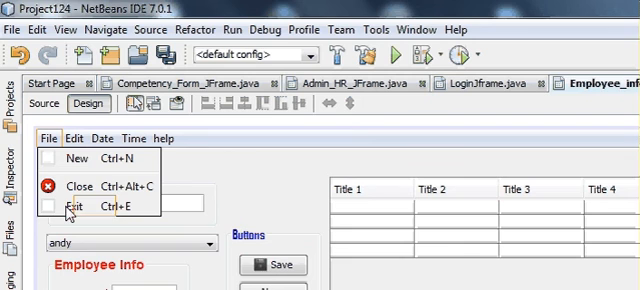
pyautogui.rightClick(80, 217)
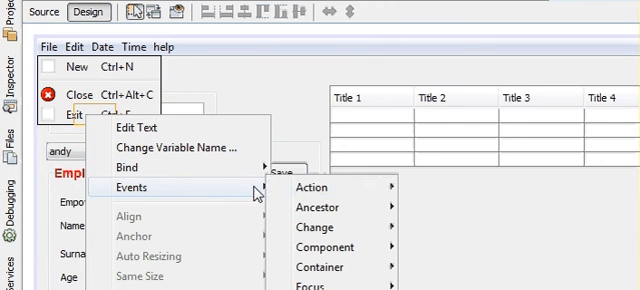
pyautogui.moveTo(262, 91)
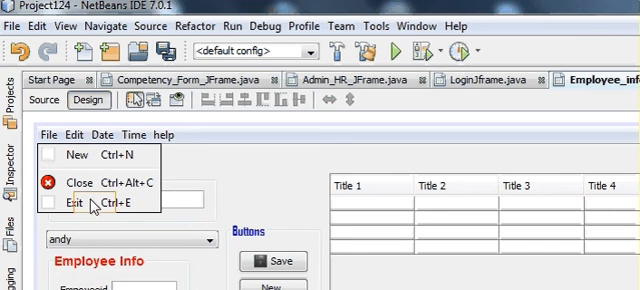
pyautogui.moveTo(52, 155)
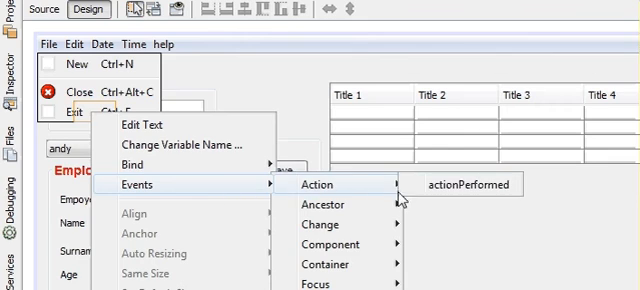
pyautogui.click(469, 185)
pyautogui.write('/')
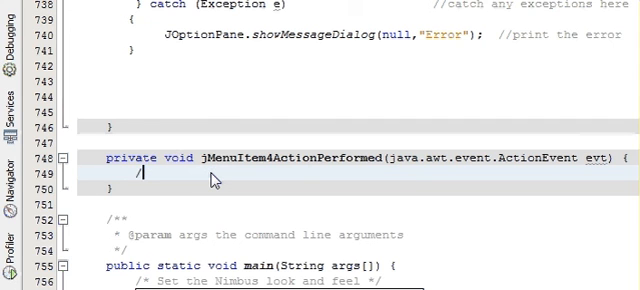
# Step: Replace the stray character in jMenuItem4ActionPerformed with System.exit(0); via code completion
pyautogui.press('Backspace')
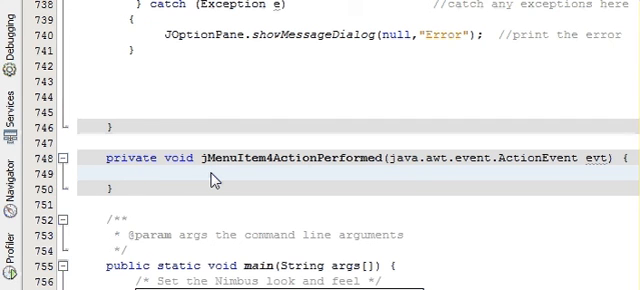
pyautogui.write('s')
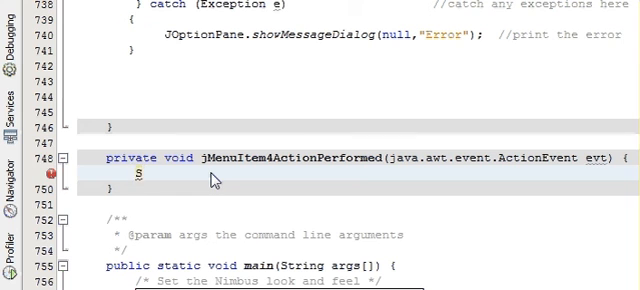
pyautogui.write('ys')
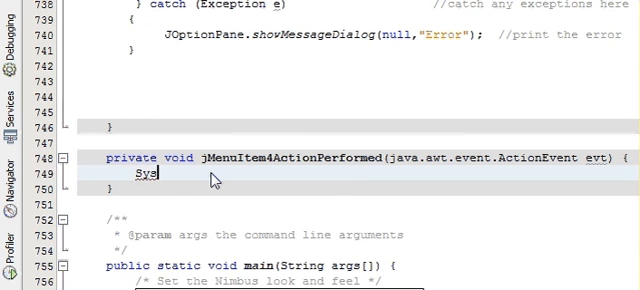
pyautogui.write('tem')
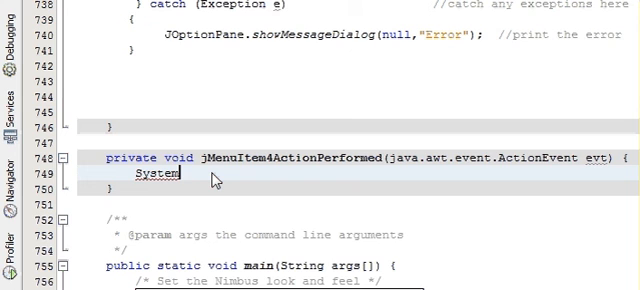
pyautogui.write('.')
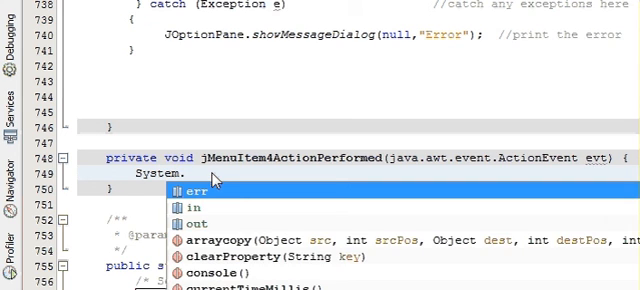
pyautogui.write('exit(0);')
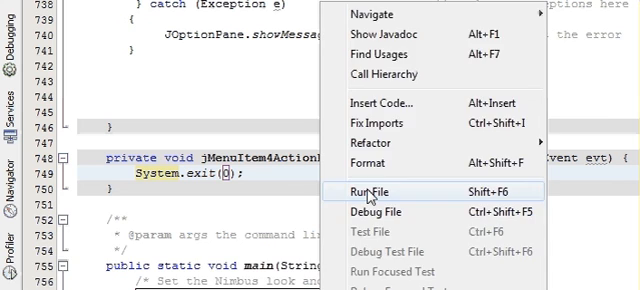
# Step: Run the Employee form and quit it through File > Exit
pyautogui.click(372, 191)
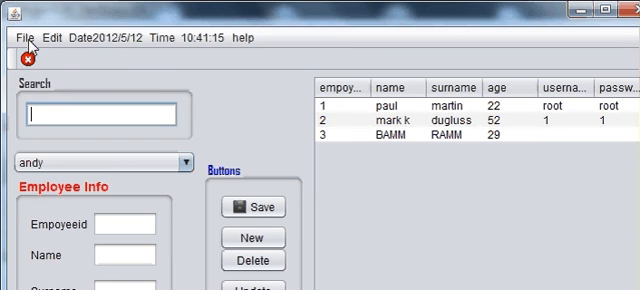
pyautogui.click(24, 38)
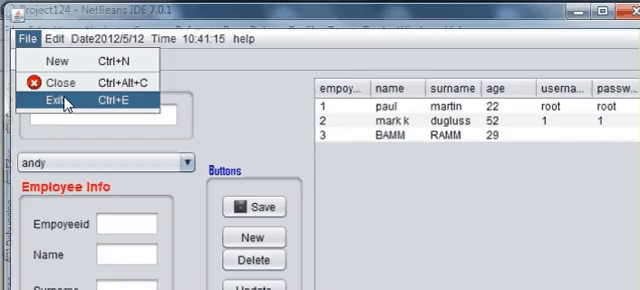
pyautogui.click(52, 99)
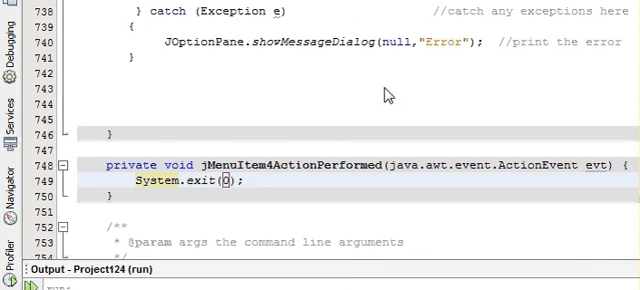
pyautogui.click(245, 181)
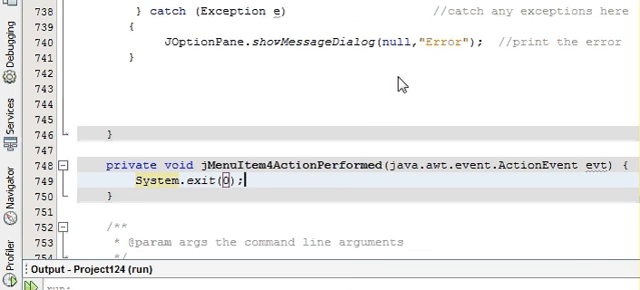